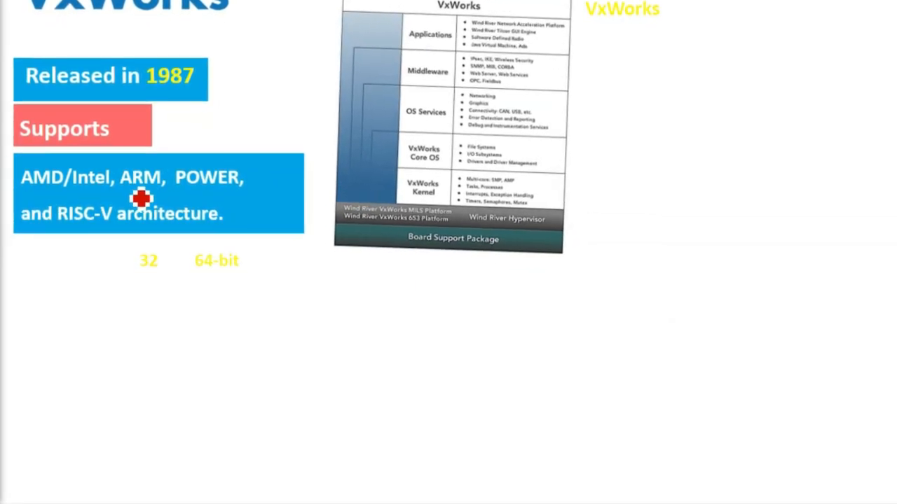
pyautogui.scroll(3)
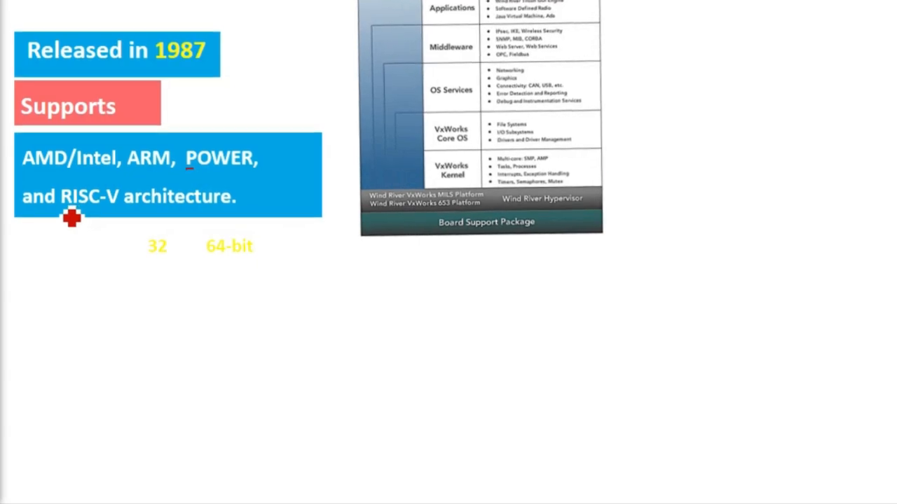
pyautogui.scroll(3)
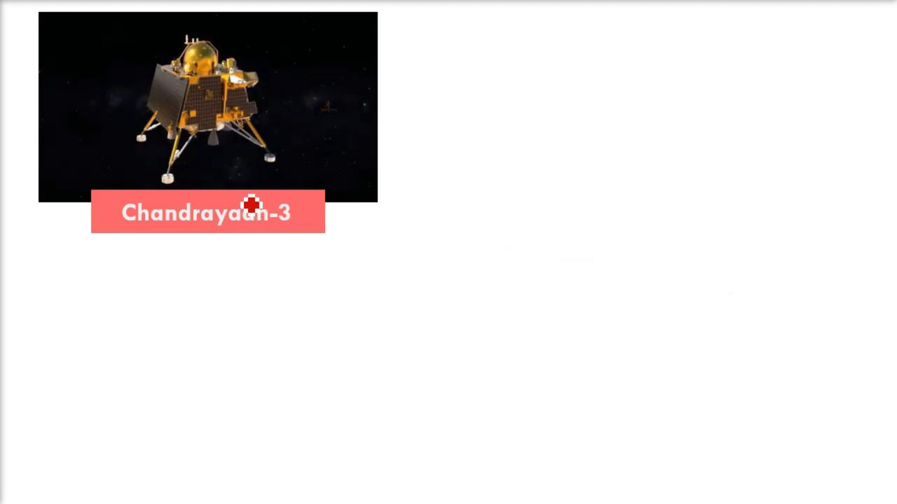
pyautogui.moveTo(289, 234)
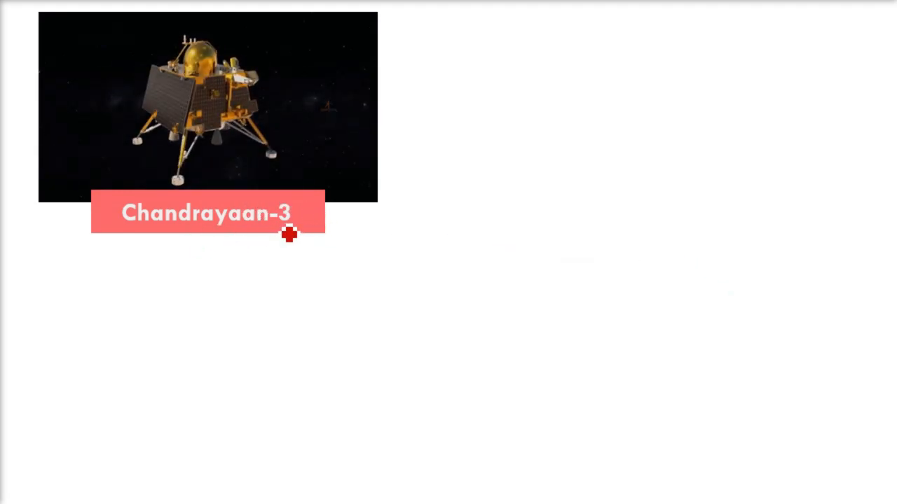